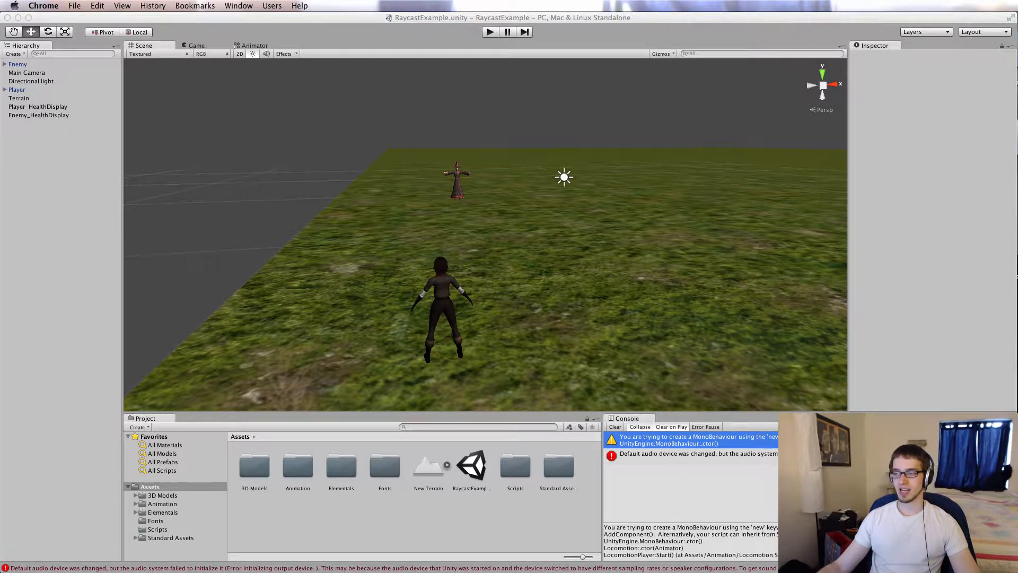
Inspect the Terrain, Player and Enemy objects' components in the Inspector.
click(19, 98)
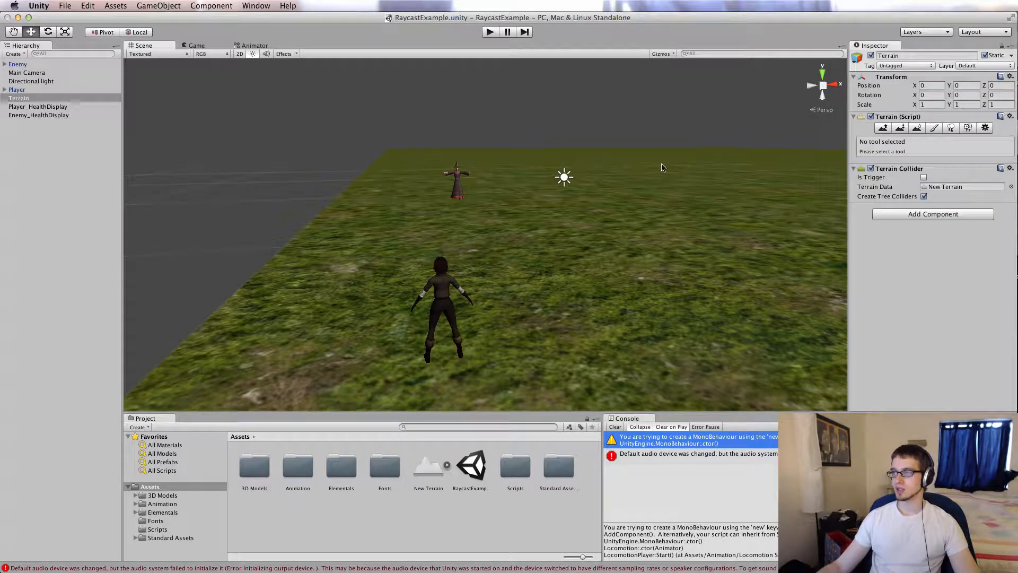
mouse_move(520, 220)
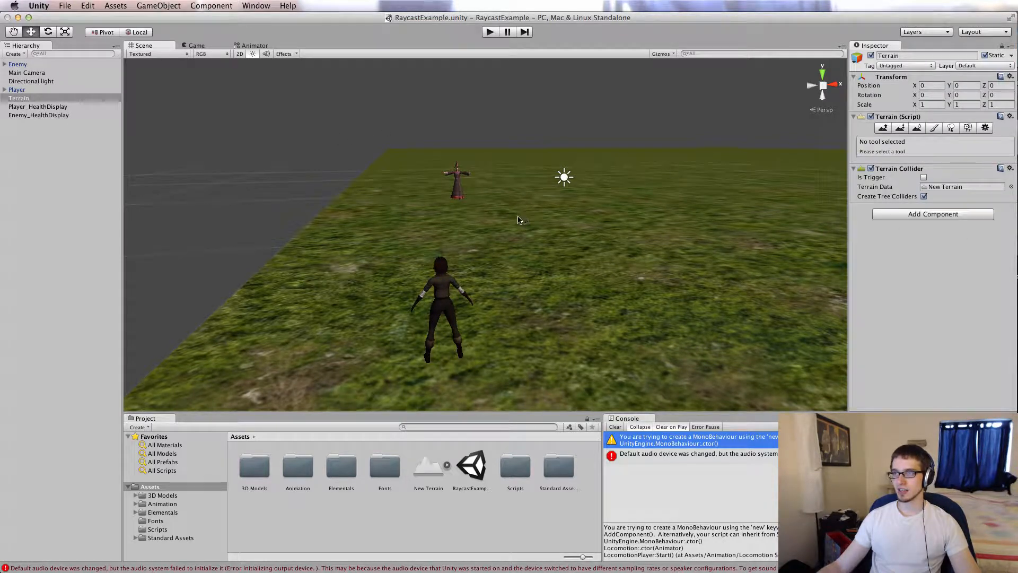
mouse_move(356, 188)
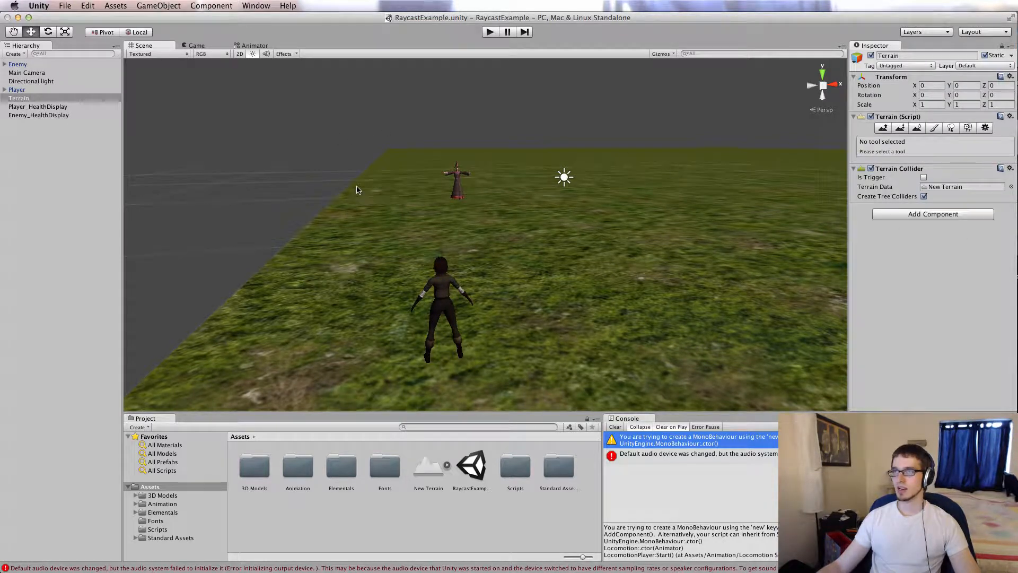
click(17, 89)
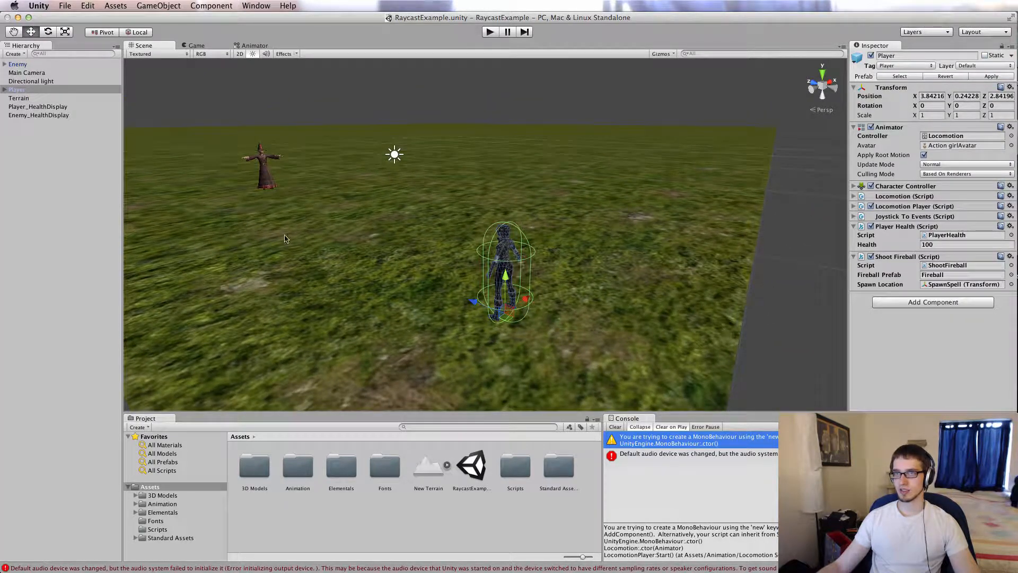
click(18, 63)
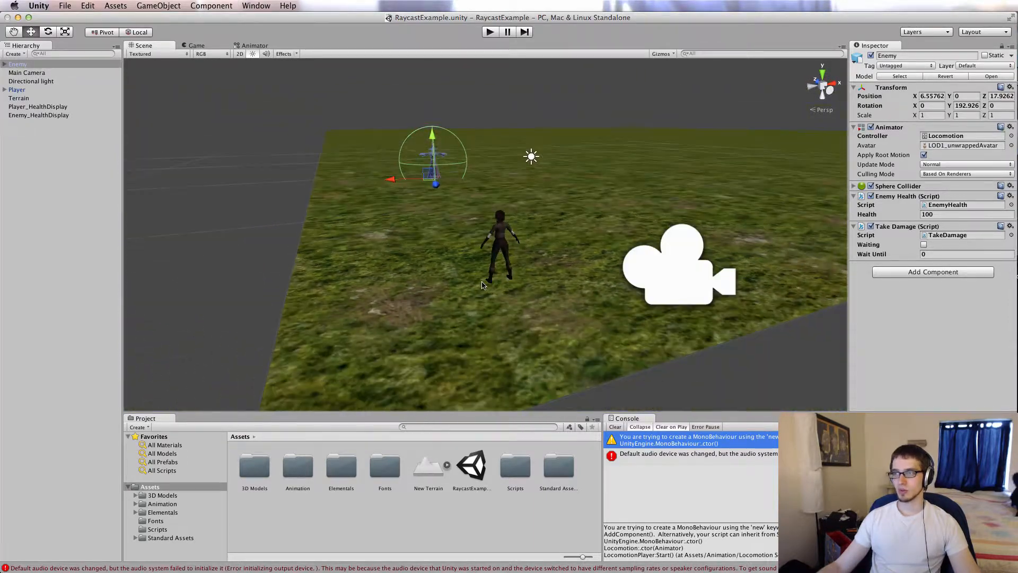
Play the scene and fireball the enemy for 10 damage.
click(490, 31)
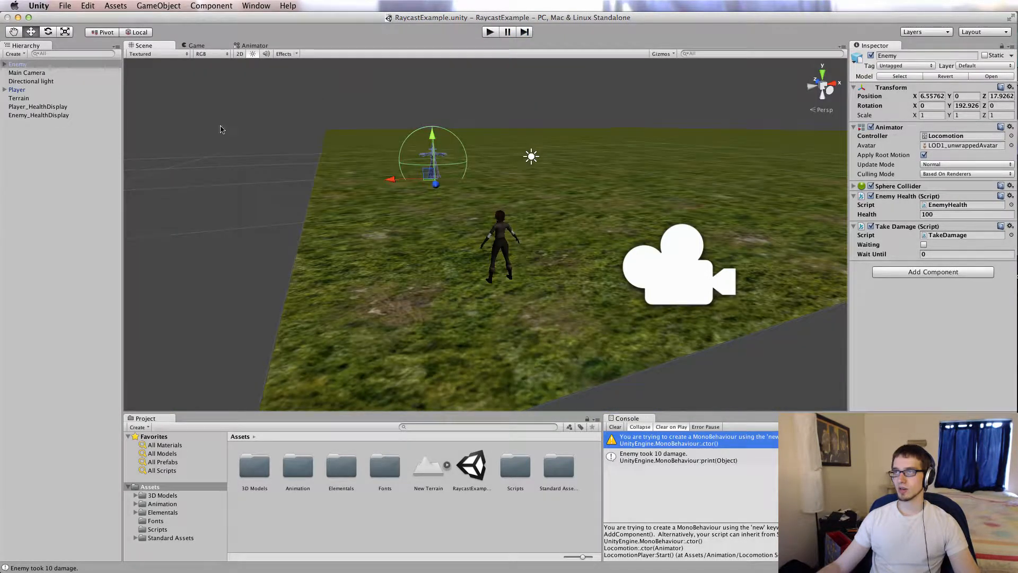
Reselect Player and ping its Locomotion animator controller in the project assets.
click(17, 90)
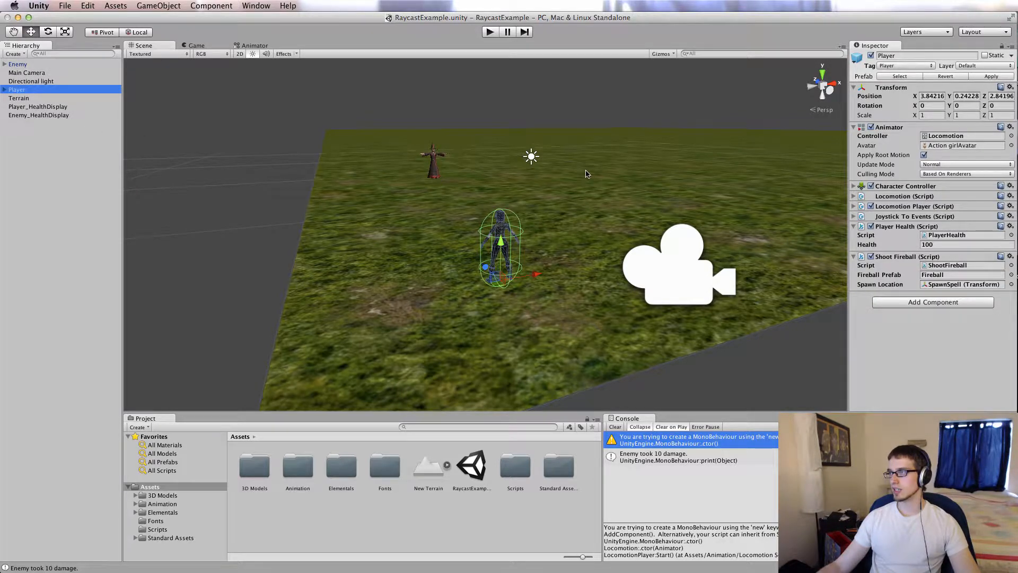
mouse_move(883, 98)
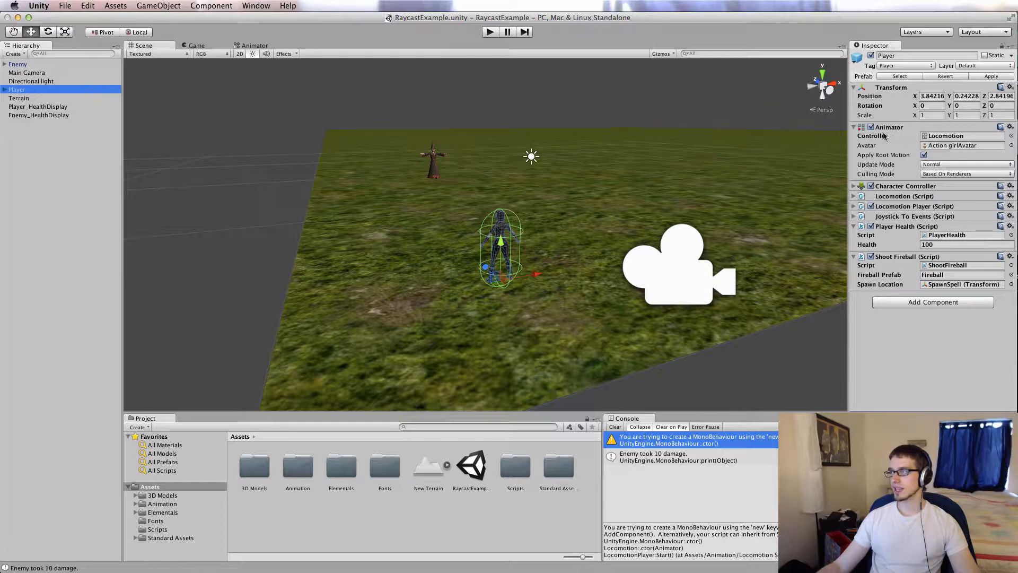
click(961, 136)
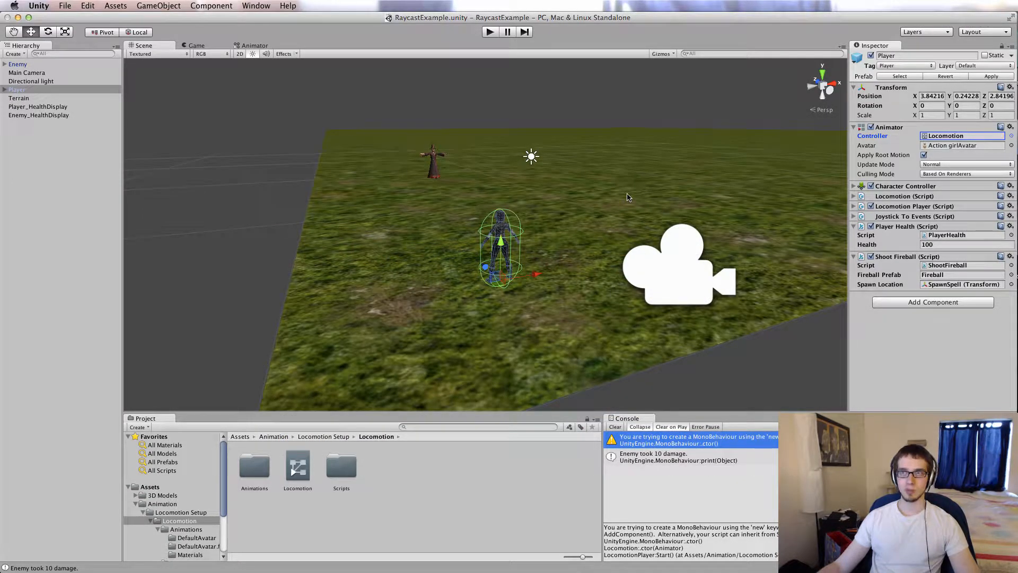
mouse_move(720, 235)
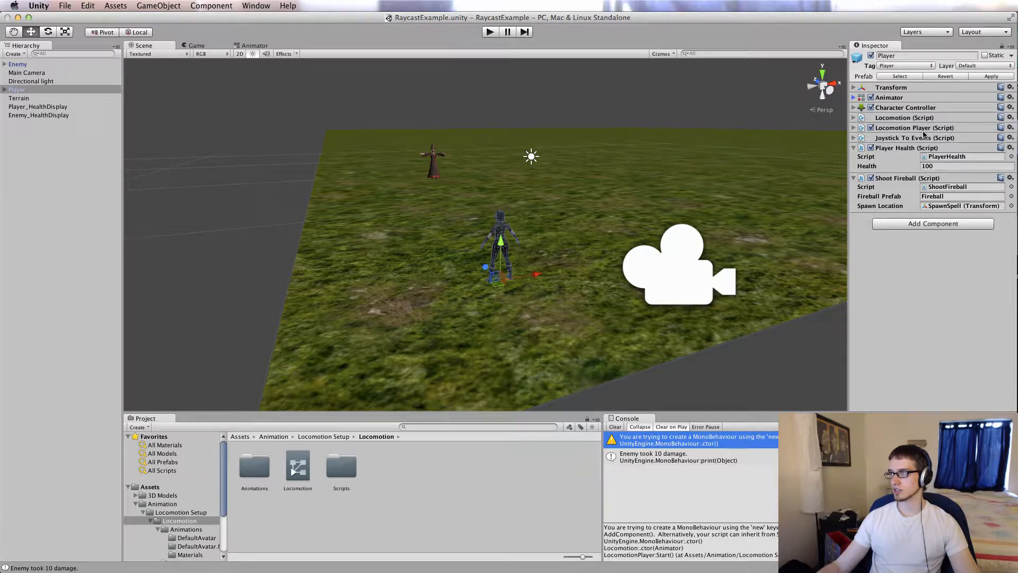
View PlayerHealth.js (health = 100), then open ShootFireball.js from the Inspector.
click(858, 127)
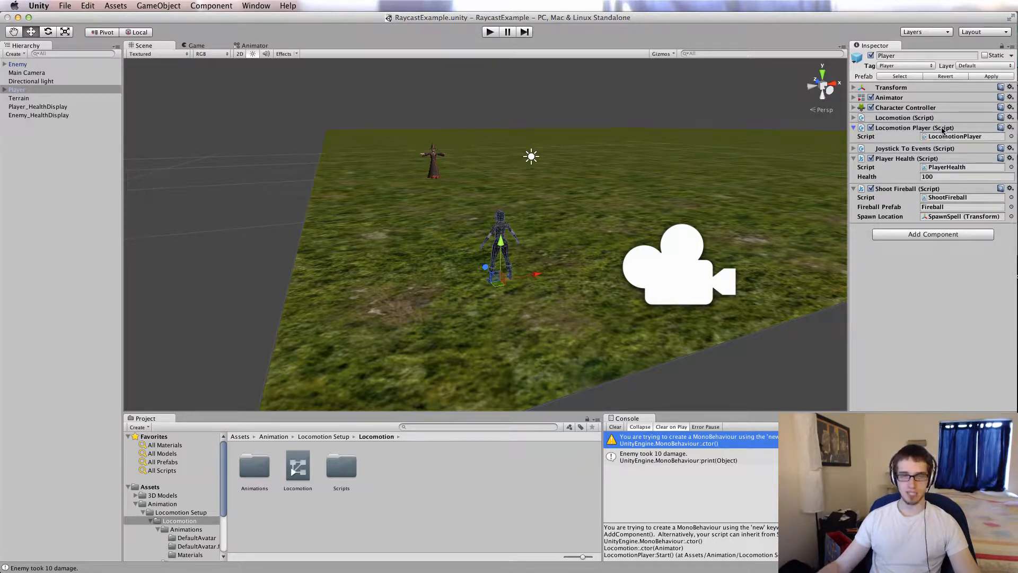
click(855, 127)
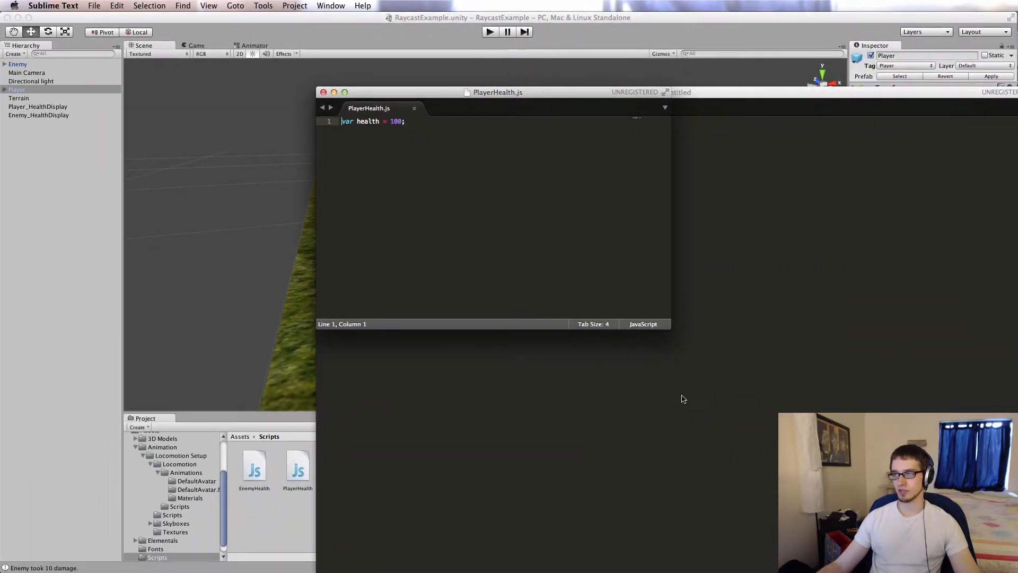
click(489, 31)
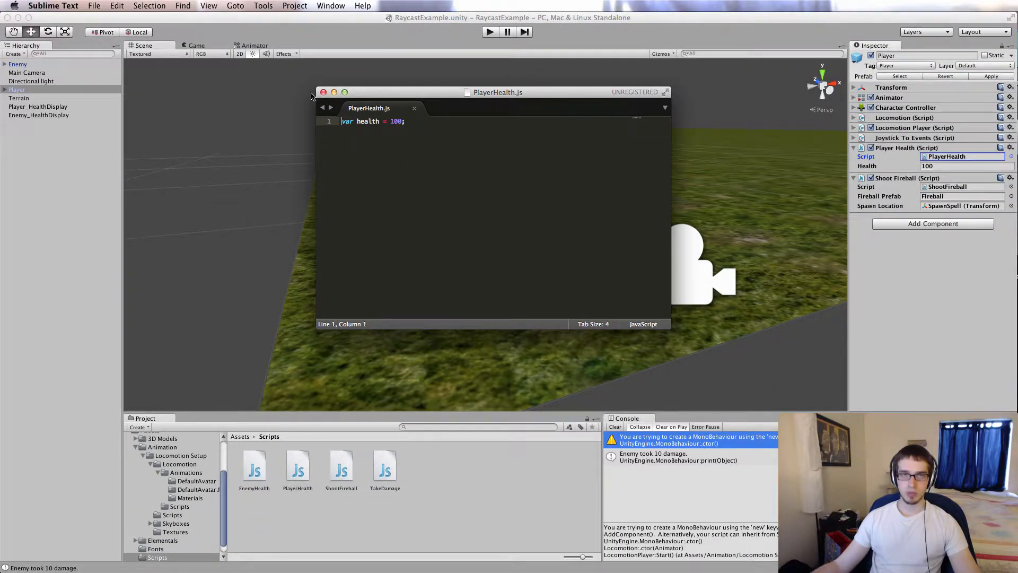
click(324, 92)
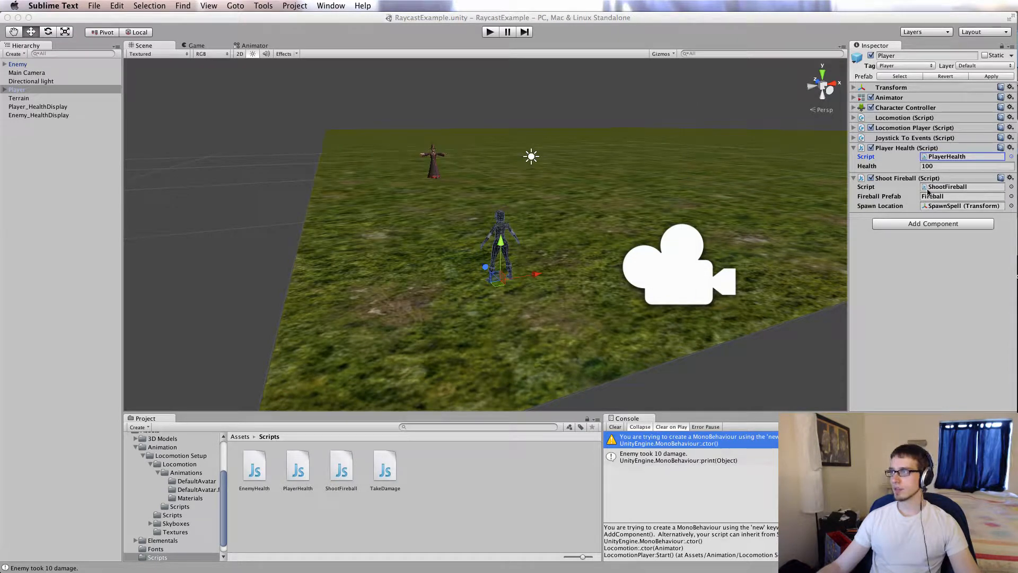
double_click(341, 468)
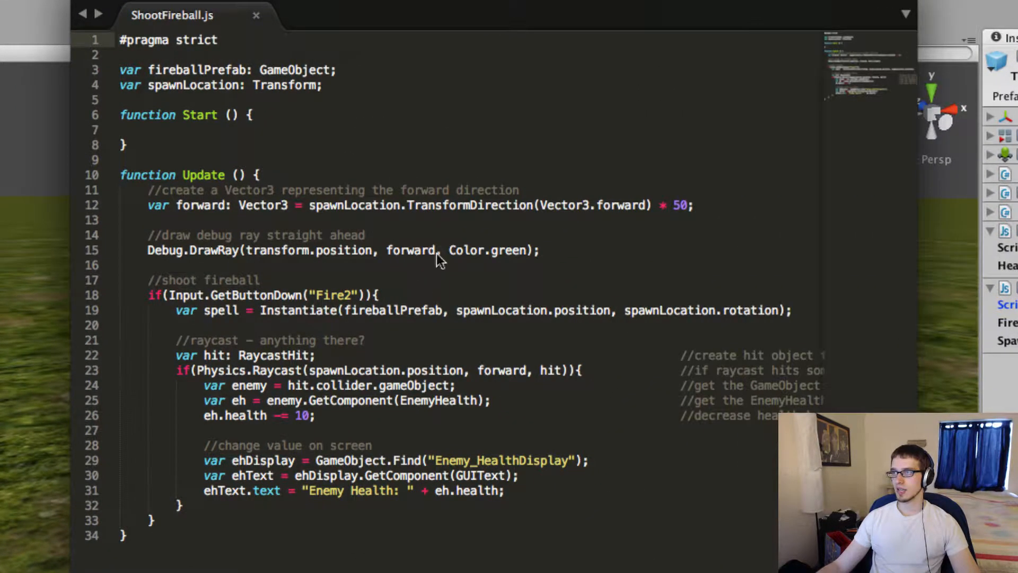
mouse_move(315, 75)
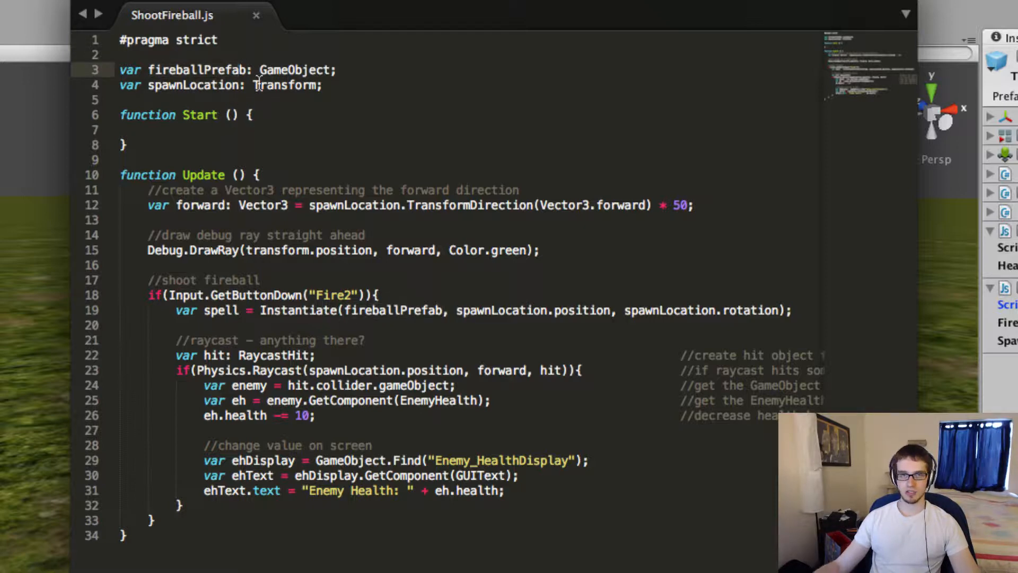
Walk through ShootFireball.js: spawnLocation, spell variable, raycast condition, health decrease by 10.
double_click(193, 85)
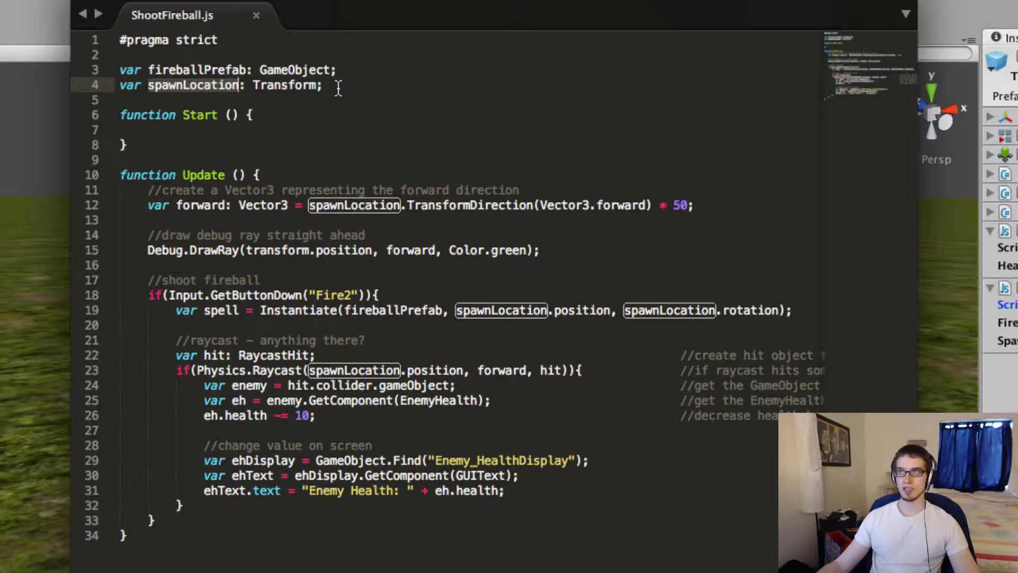
click(210, 174)
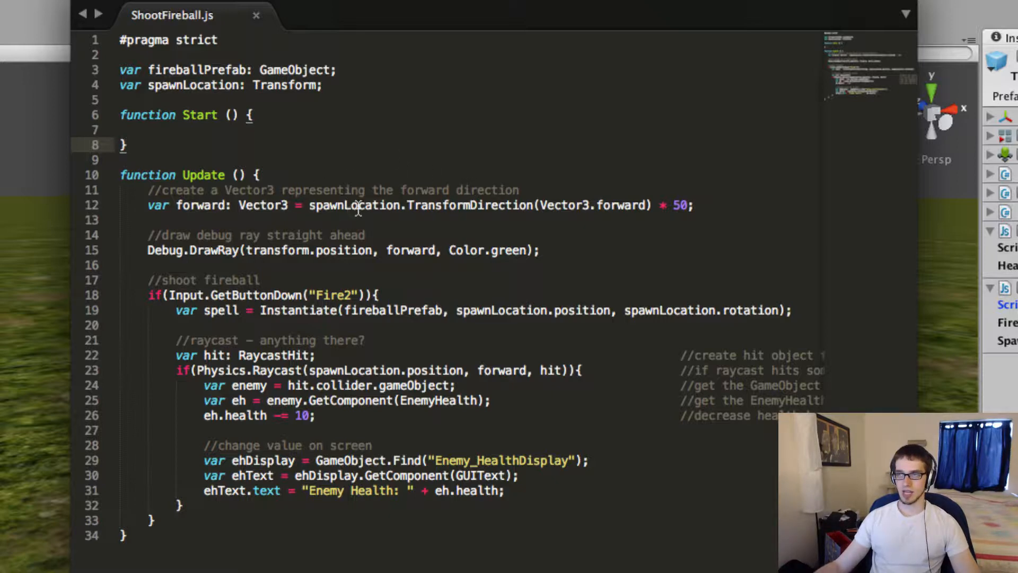
double_click(355, 206)
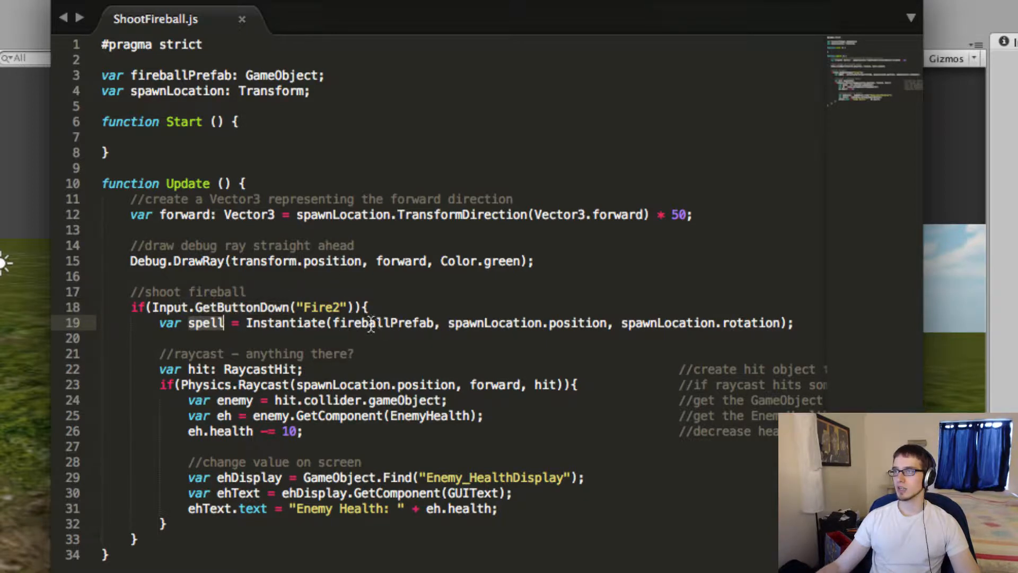
double_click(383, 323)
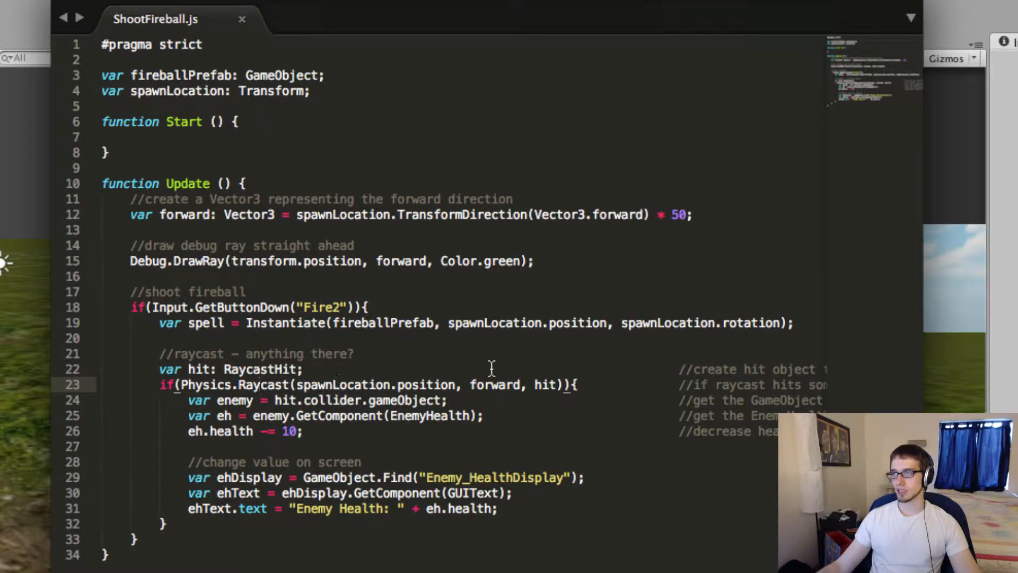
double_click(345, 384)
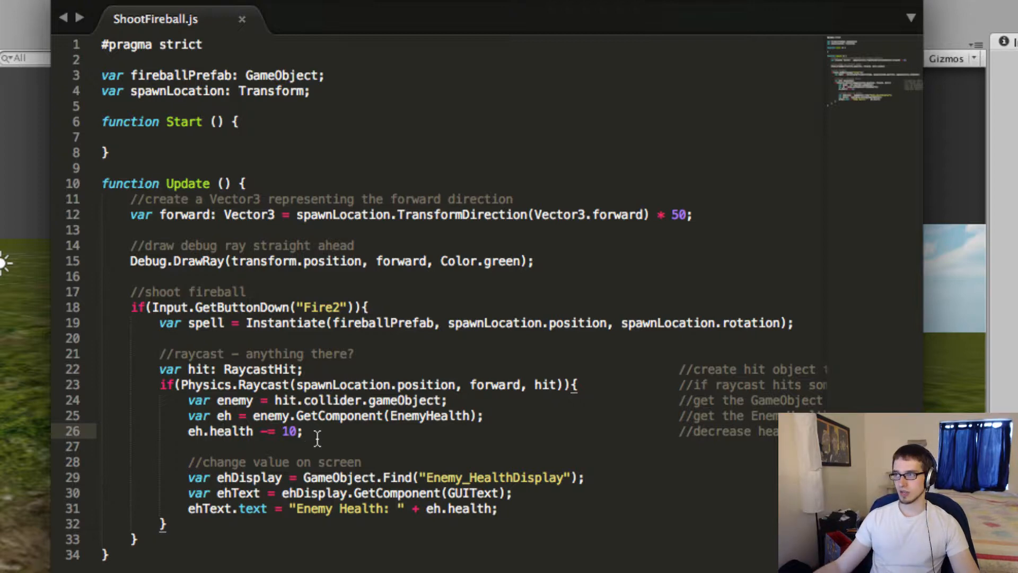
double_click(248, 477)
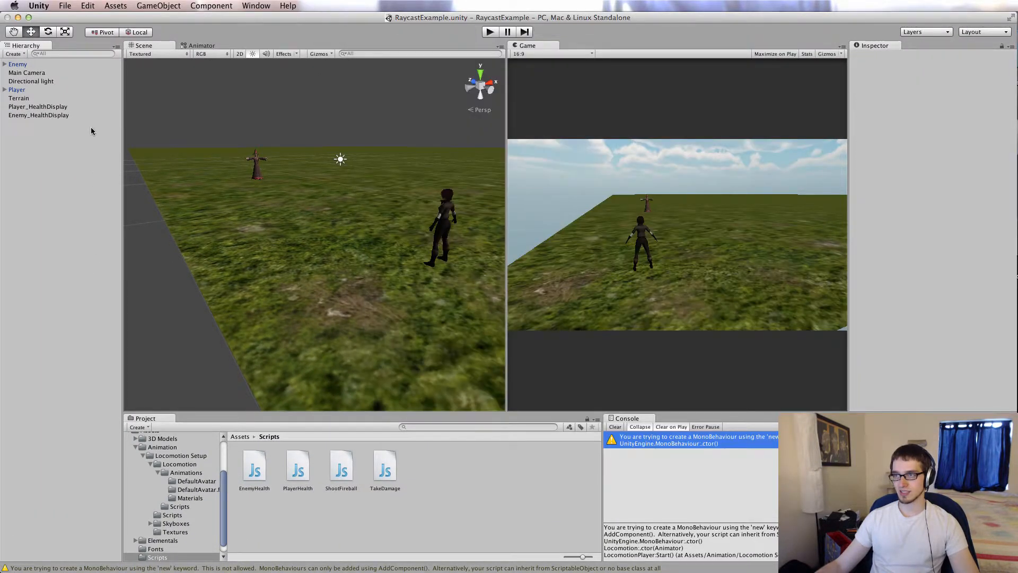
Inspect Enemy_HealthDisplay's GUIText reading 'Enemy Health: 100' and compare with ShootFireball.js.
click(38, 115)
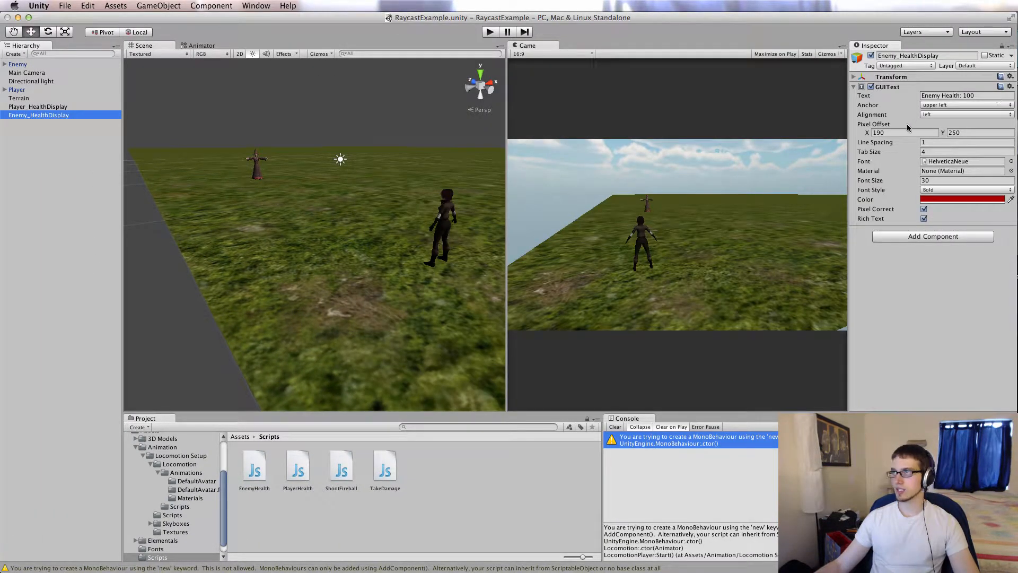
click(964, 95)
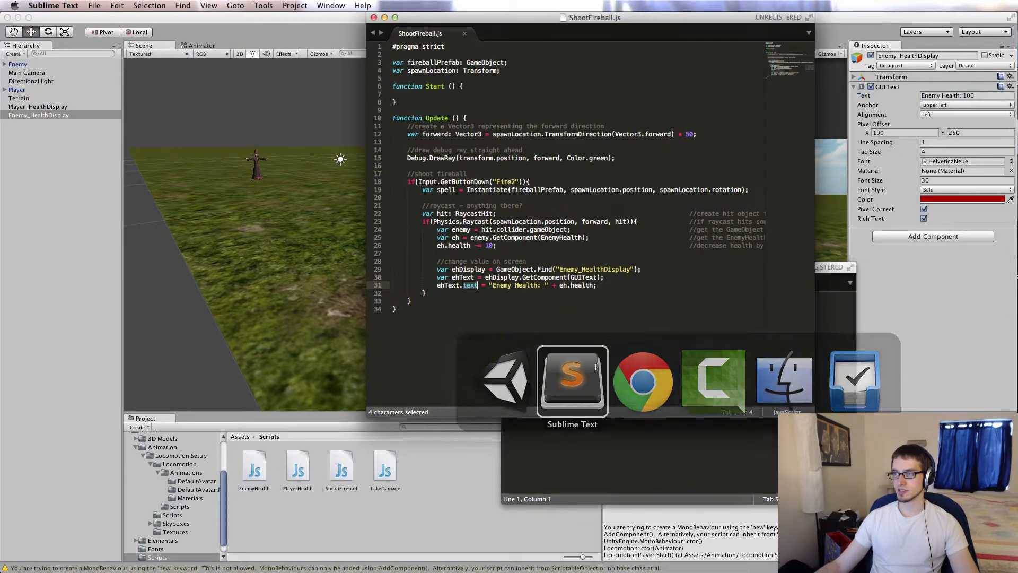
click(573, 381)
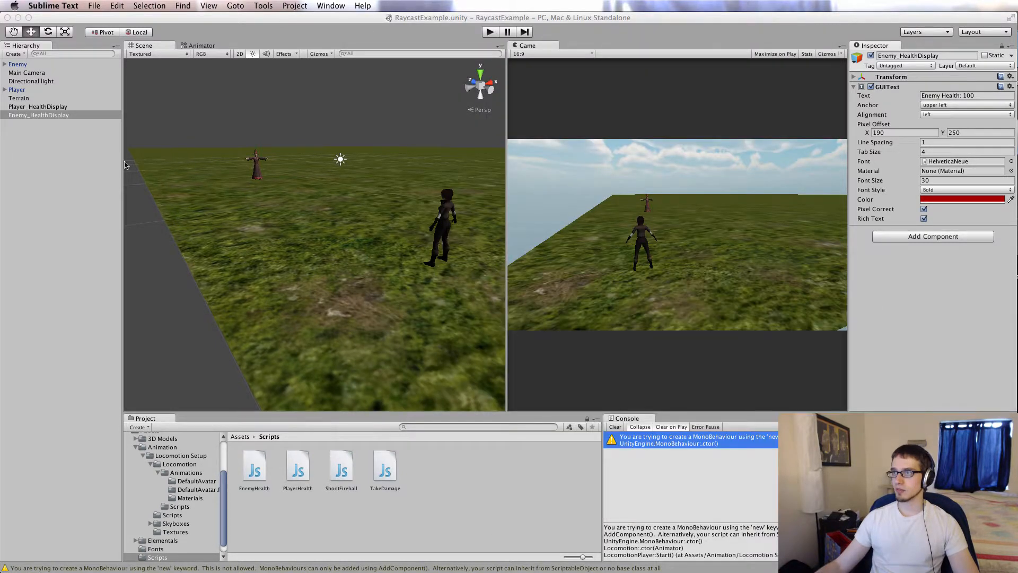
Open EnemyHealth.js and highlight its health = 100 variable.
click(16, 89)
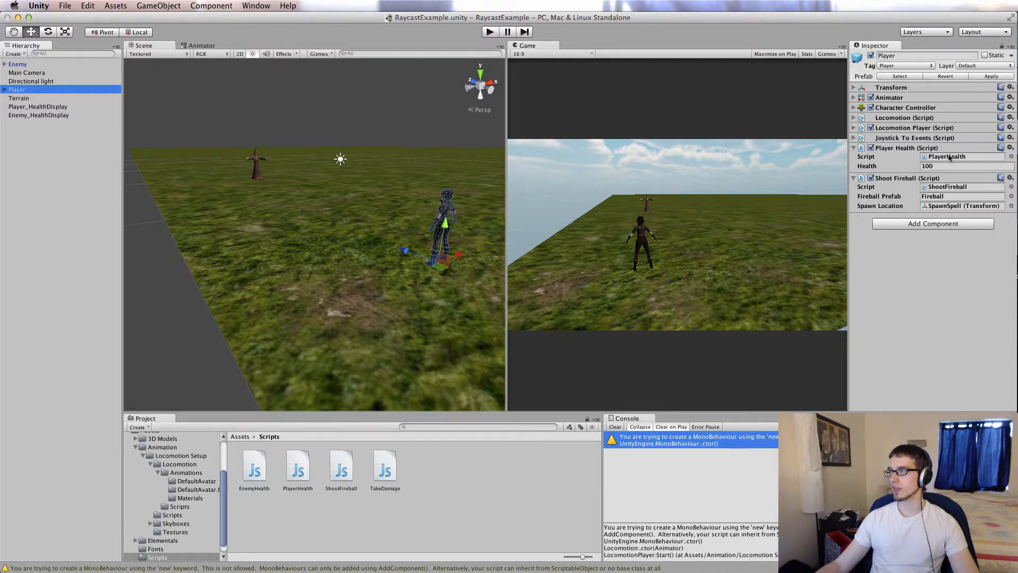
click(18, 64)
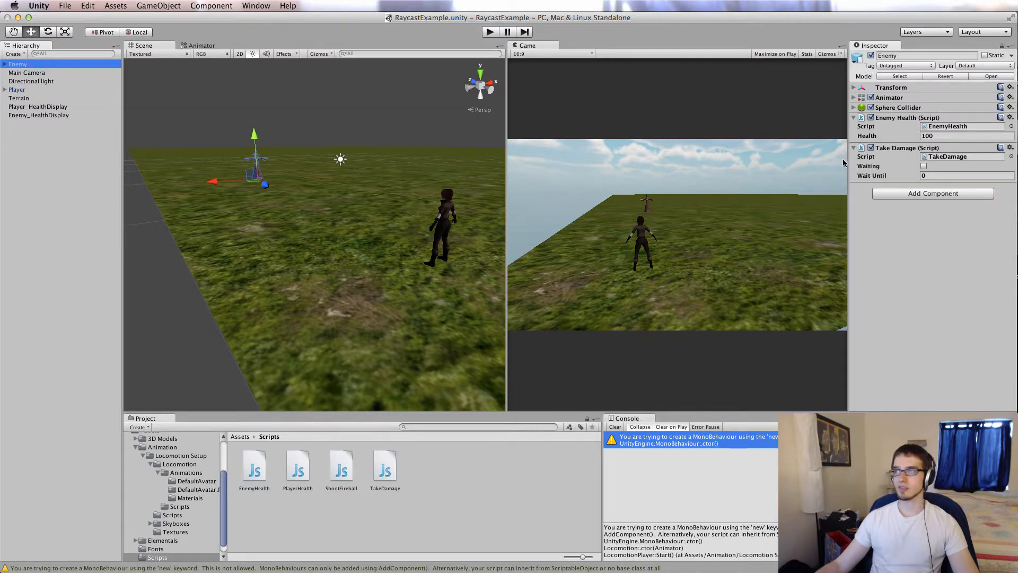
double_click(254, 466)
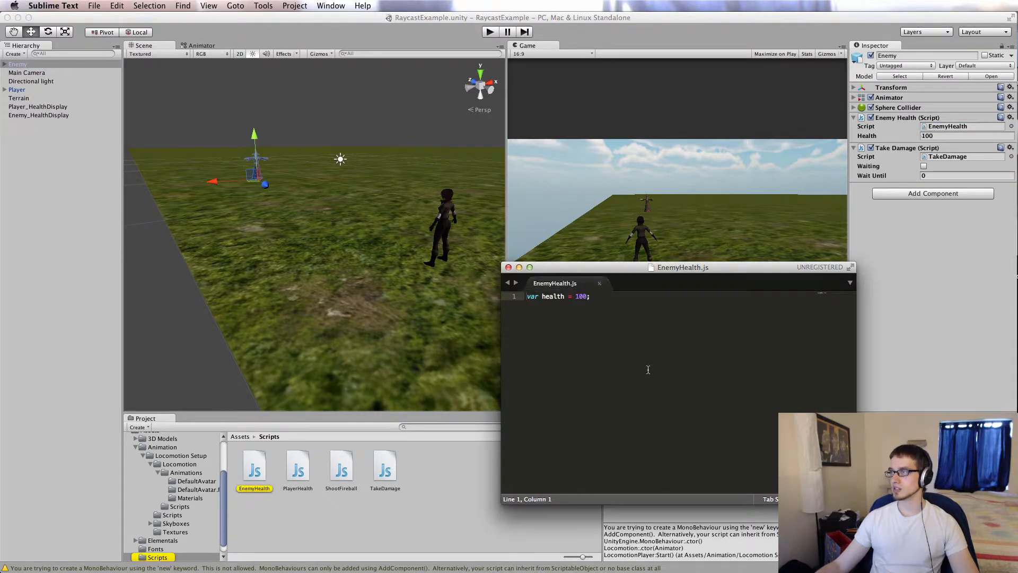
double_click(553, 296)
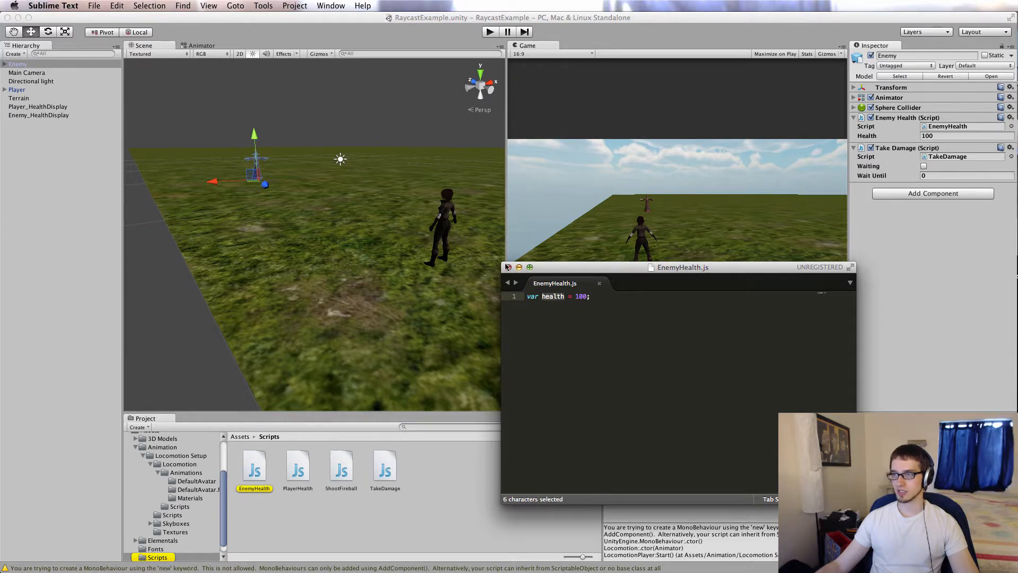
View PlayerHealth.js (health = 100), close the editor windows, and reselect Enemy.
click(17, 90)
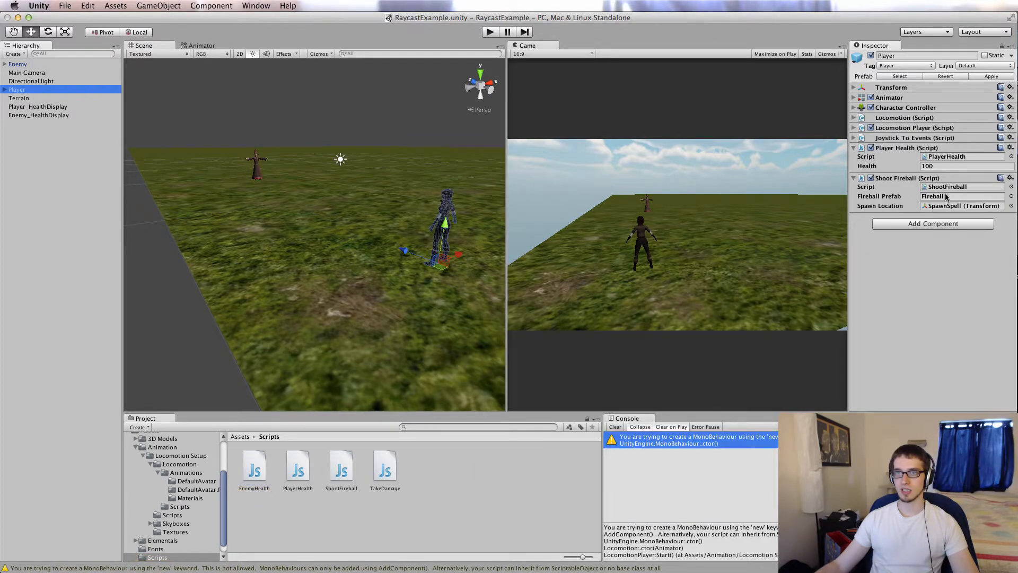
double_click(298, 466)
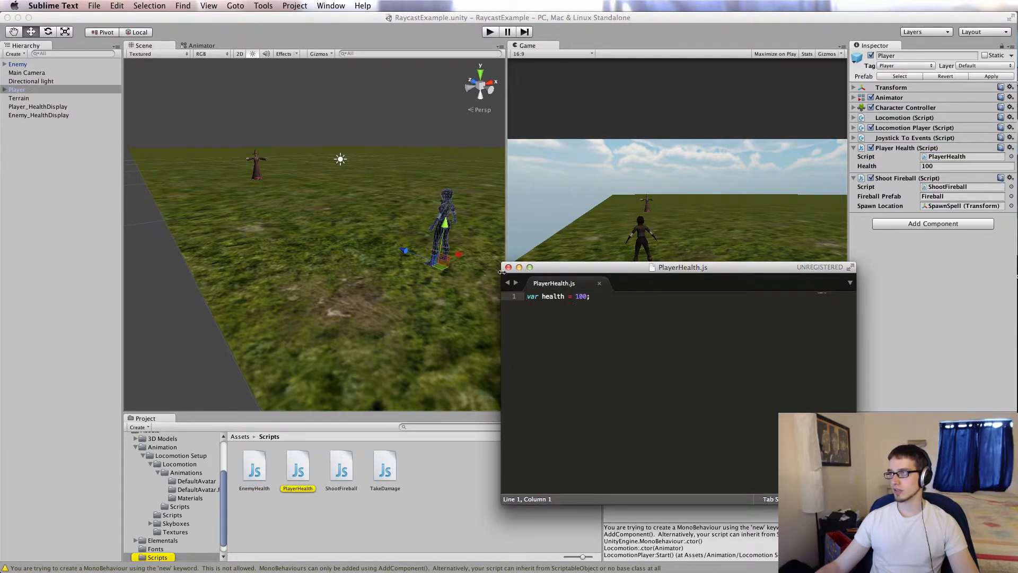
click(599, 283)
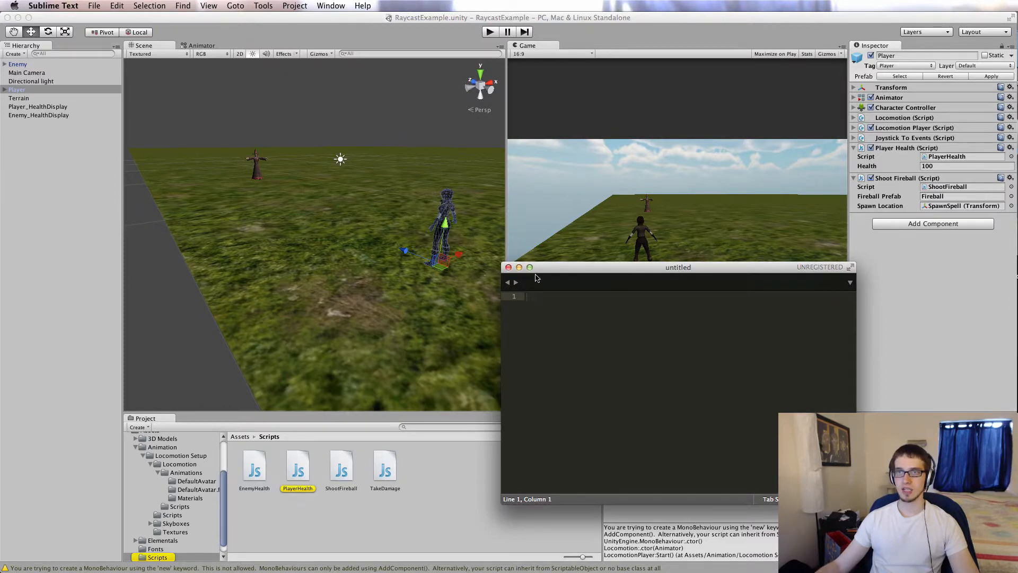
click(18, 64)
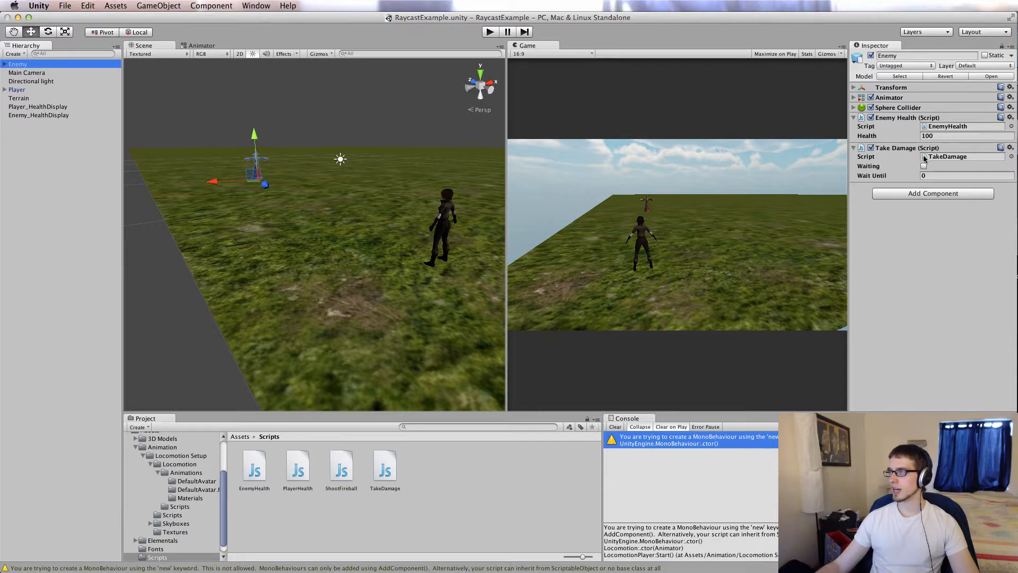
Open TakeDamage.js and highlight its OnTriggerStay function.
double_click(384, 465)
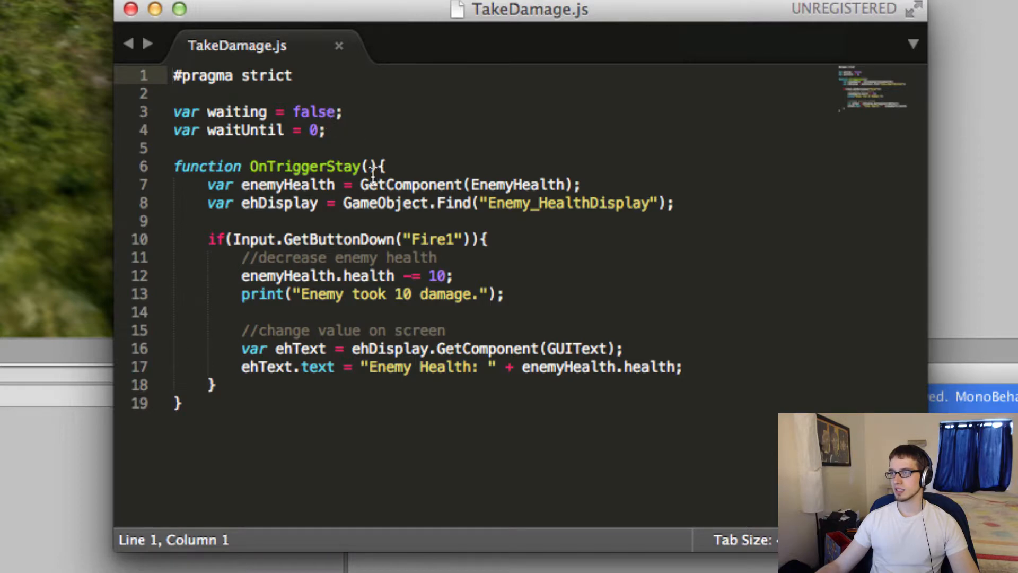
double_click(304, 166)
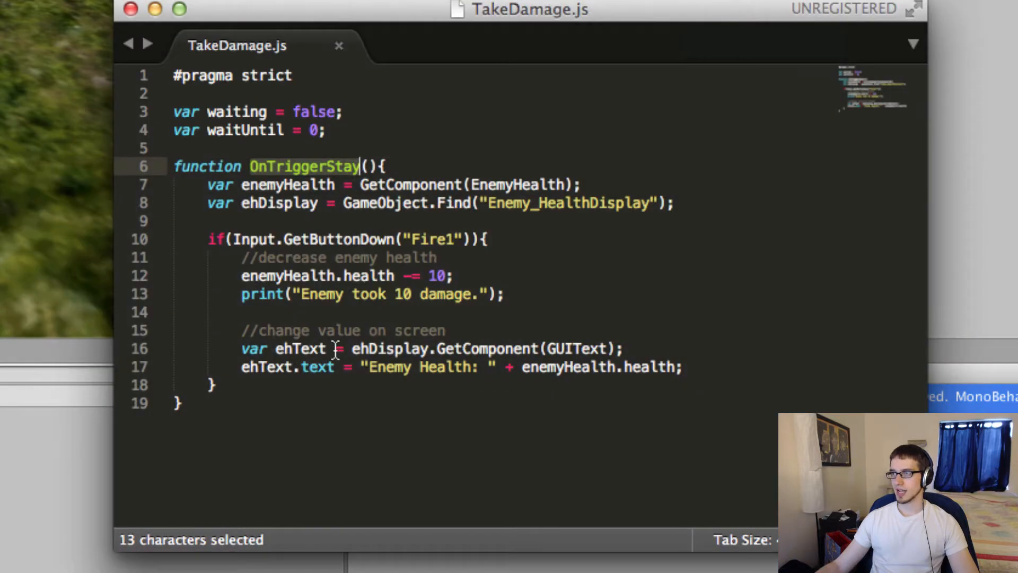
mouse_move(408, 429)
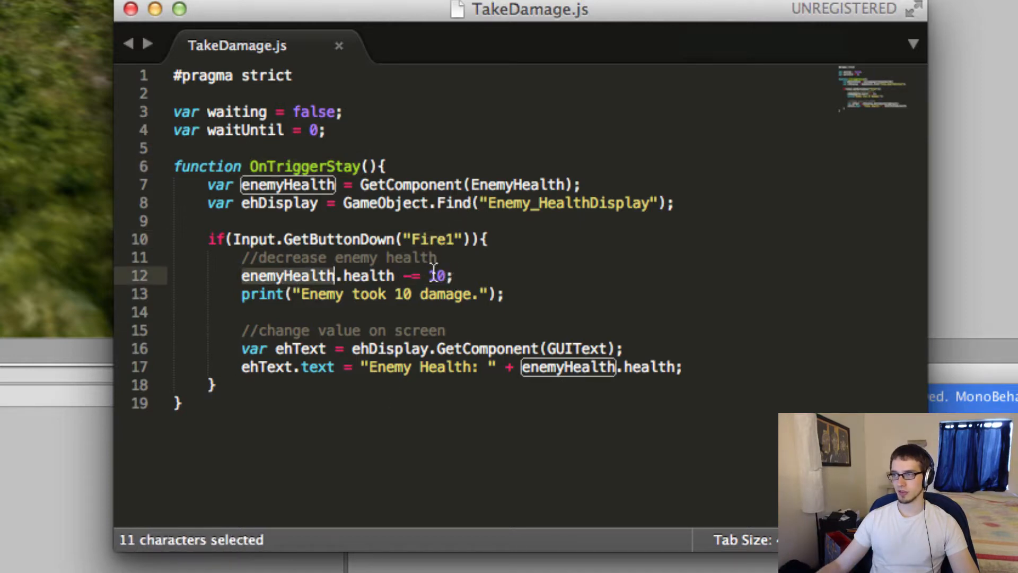
mouse_move(335, 356)
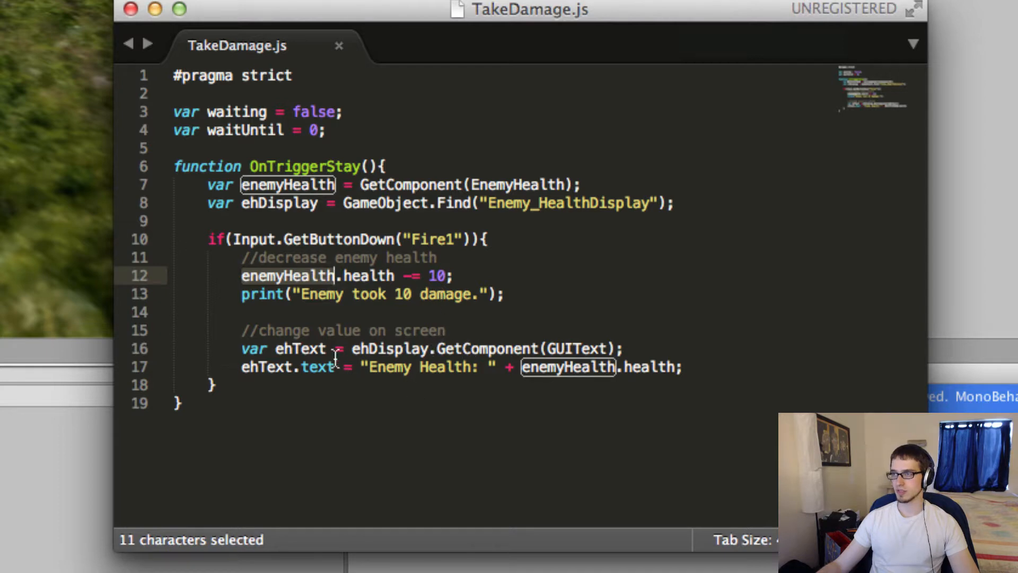